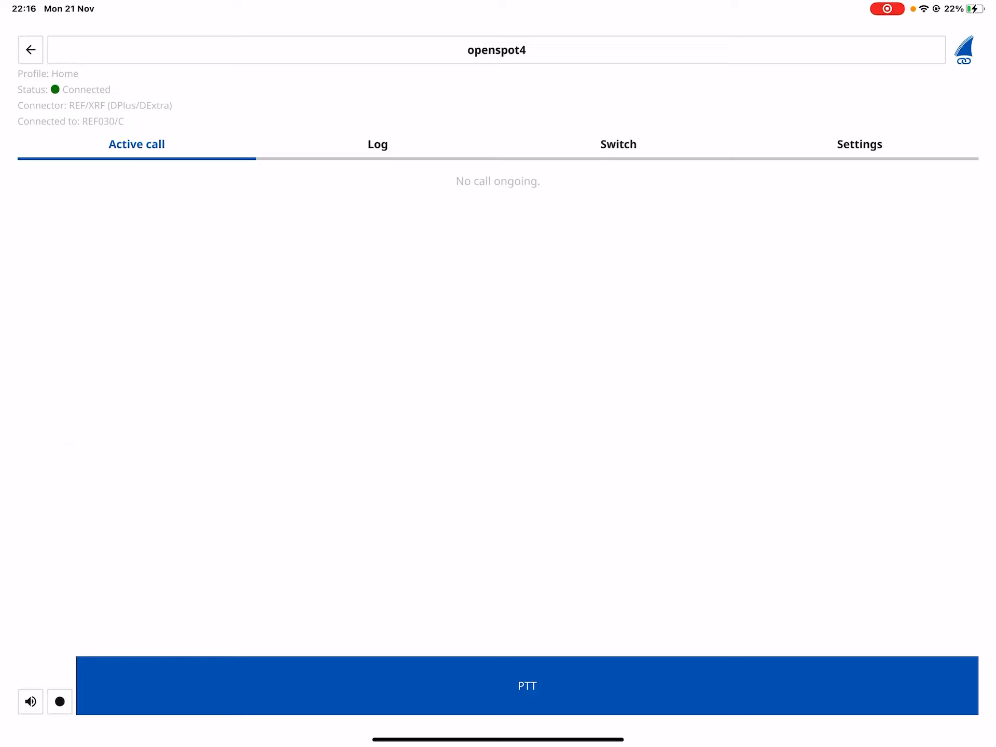
# - Key the PTT bar to transmit voice to REF030/C through the openspot4
pyautogui.click(526, 685)
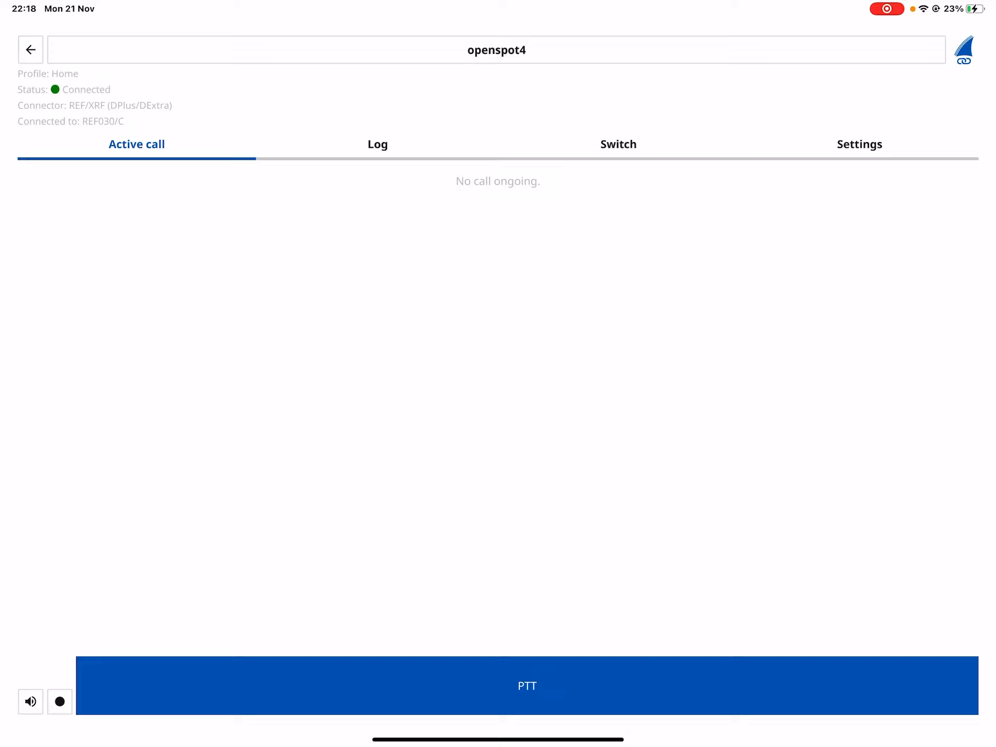
pyautogui.click(526, 685)
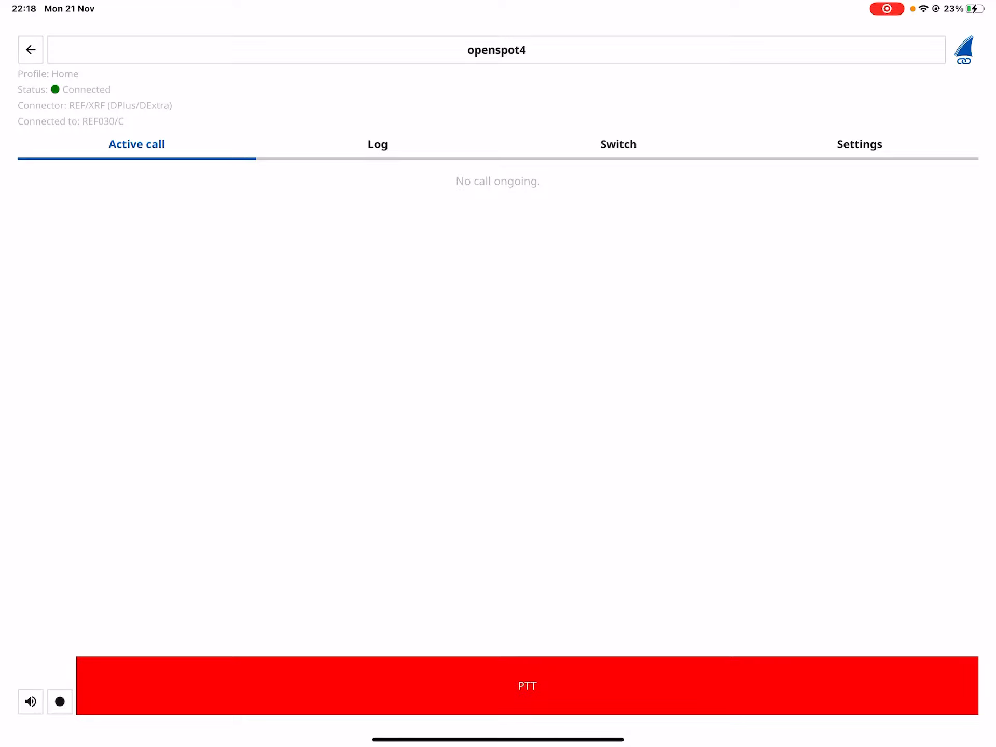